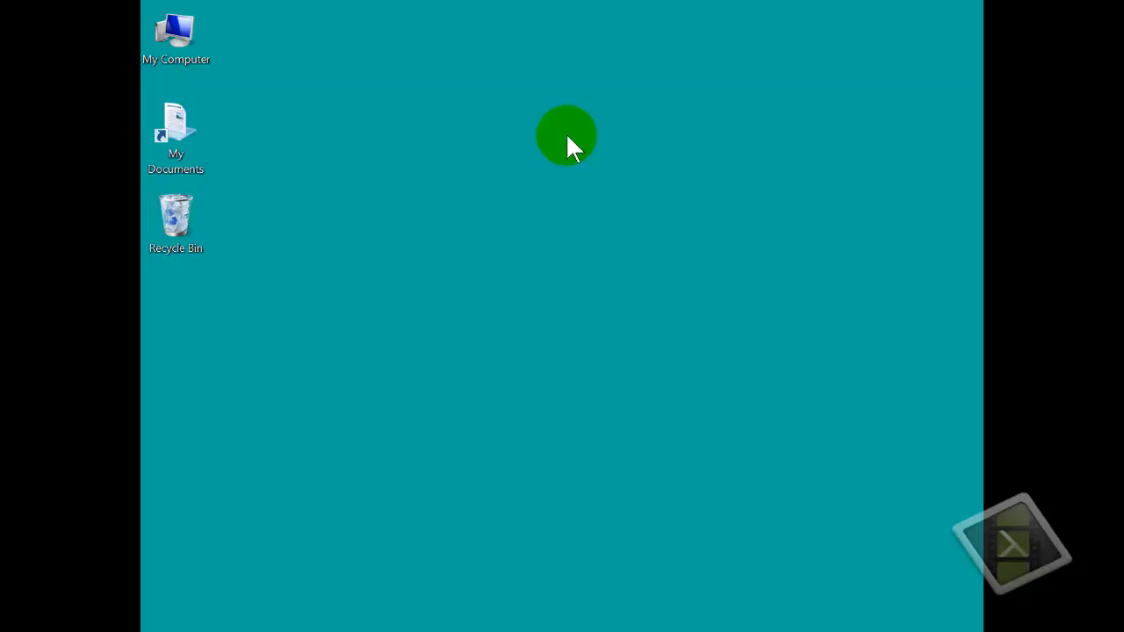
mouse_move(485, 194)
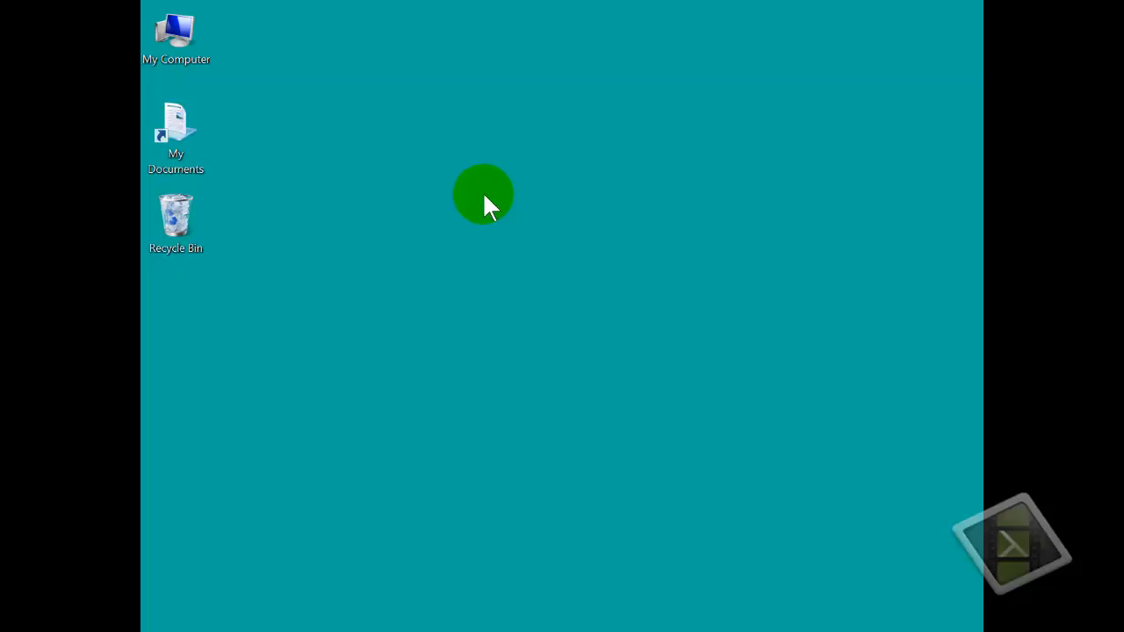
Create a desktop folder through the context menu, keeping the default name 'New folder'.
right_click(483, 193)
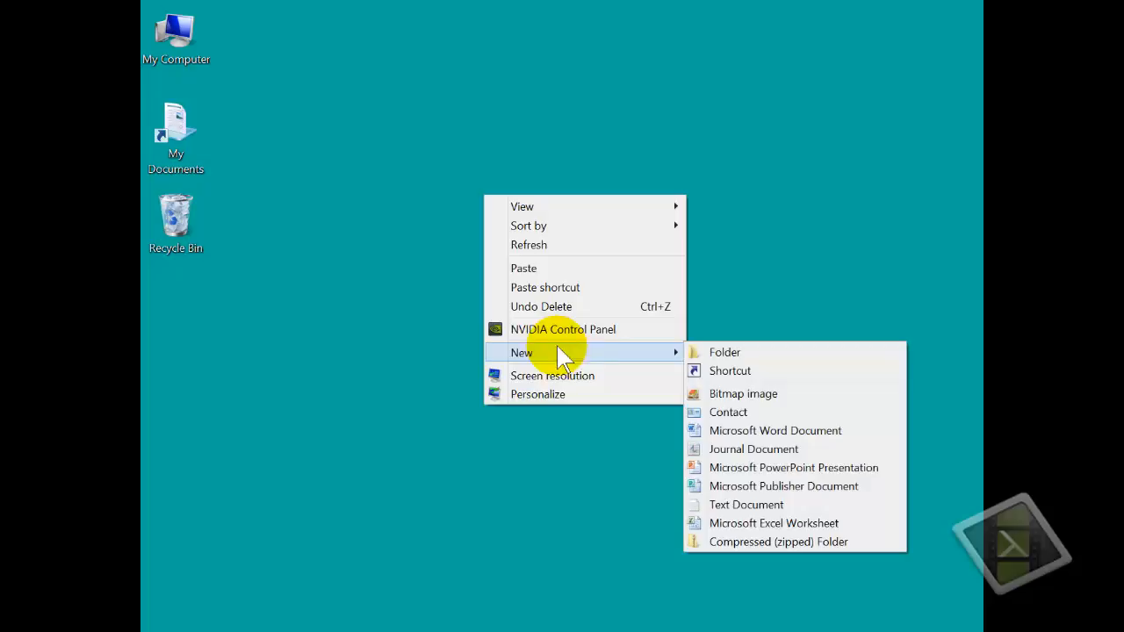
mouse_move(725, 352)
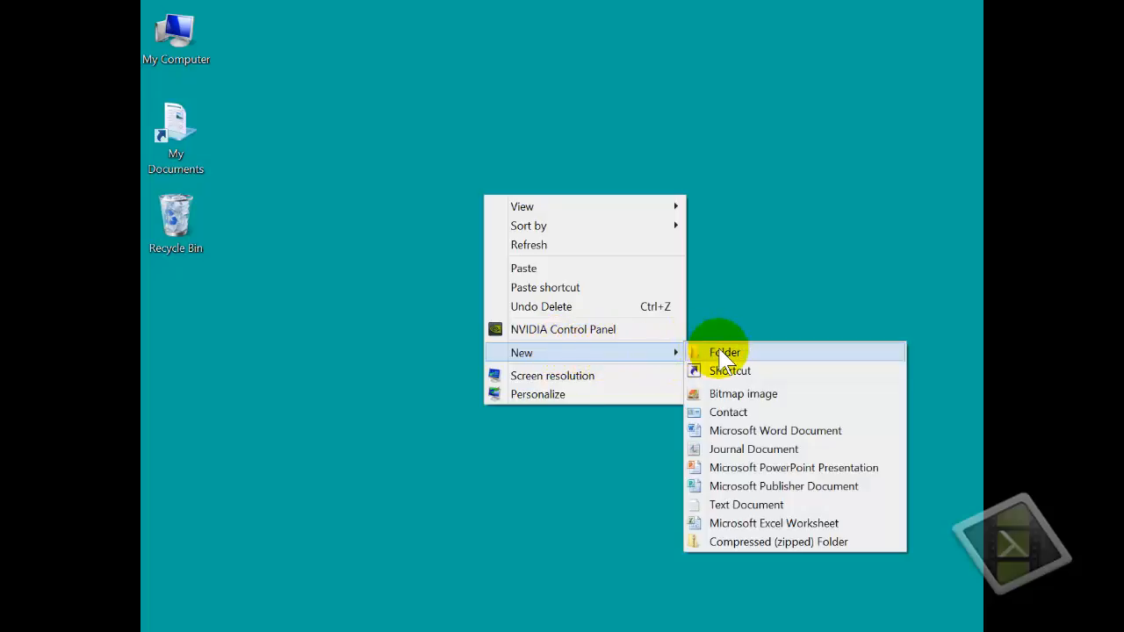
left_click(725, 352)
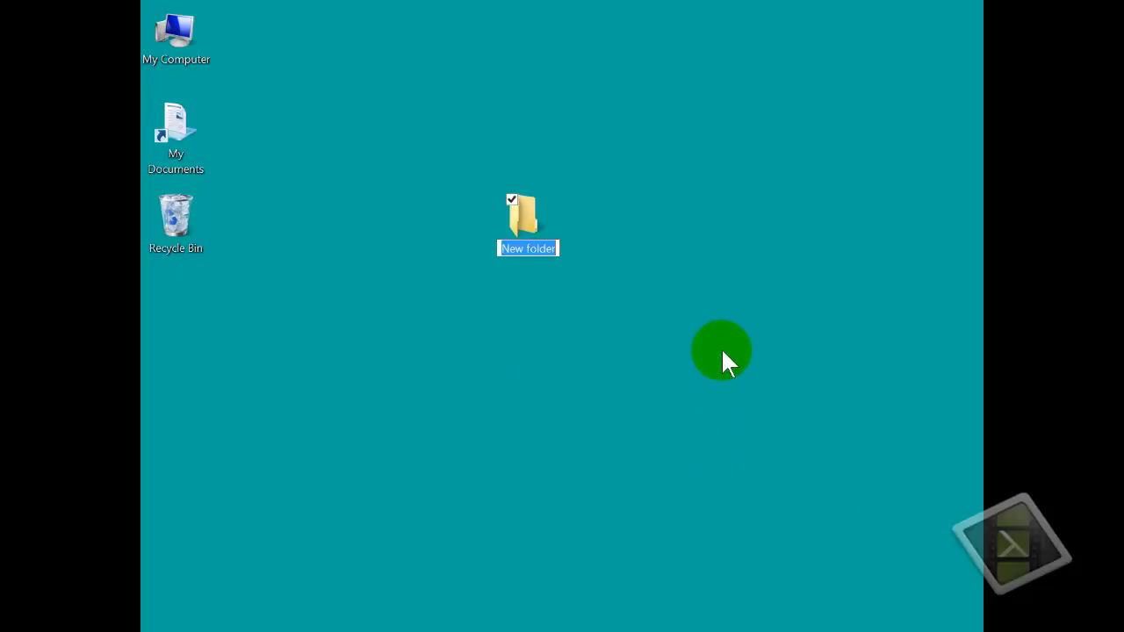
left_click(527, 217)
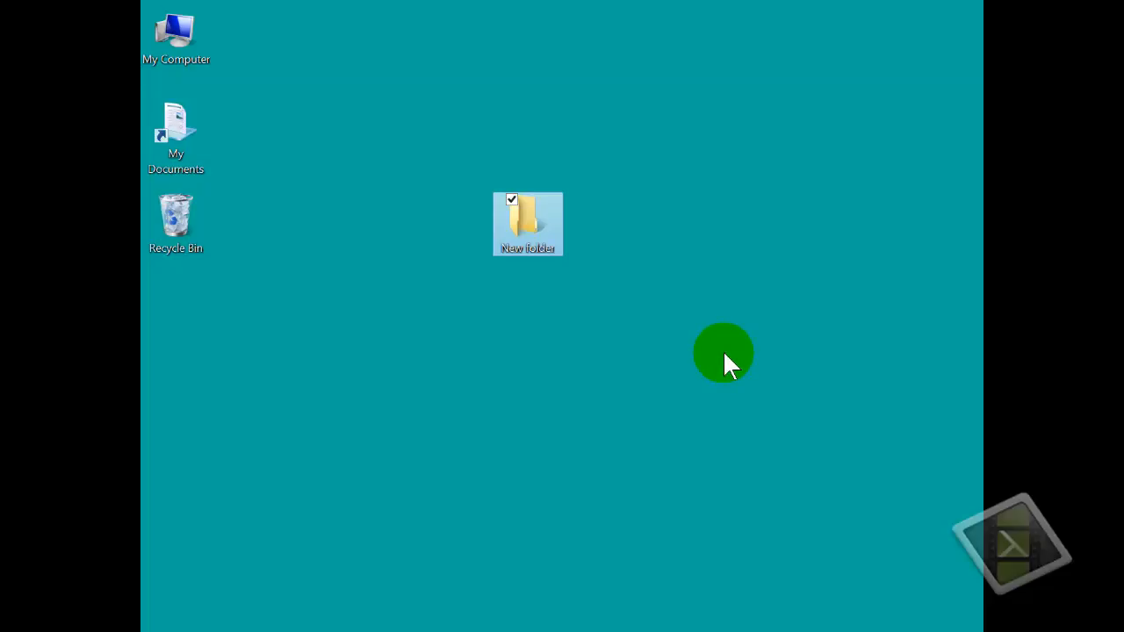
mouse_move(540, 224)
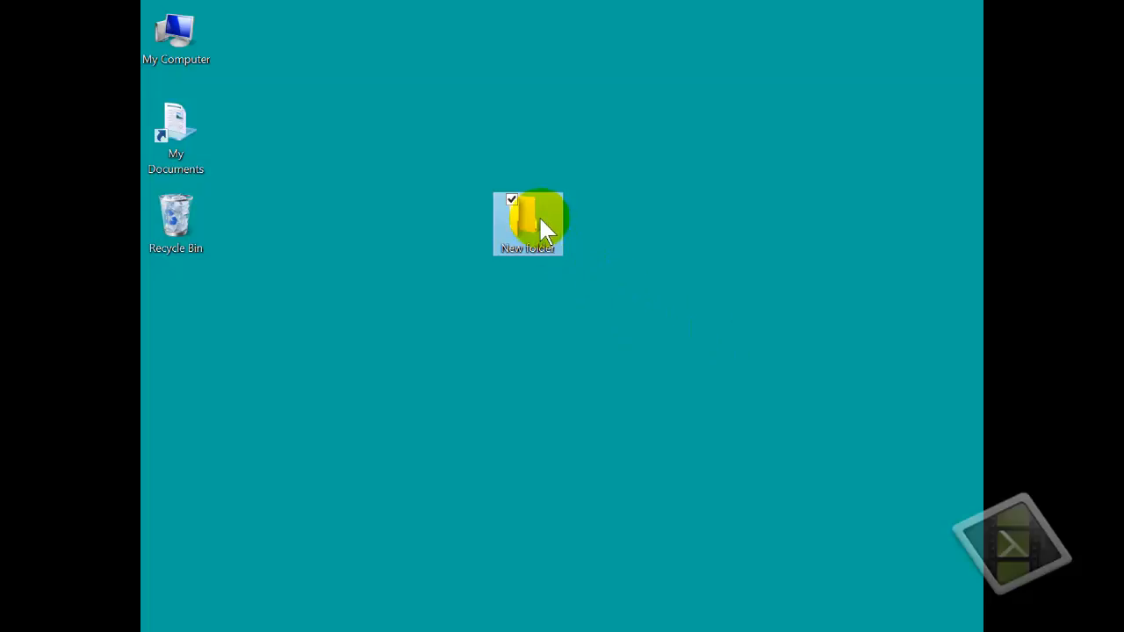
mouse_move(540, 224)
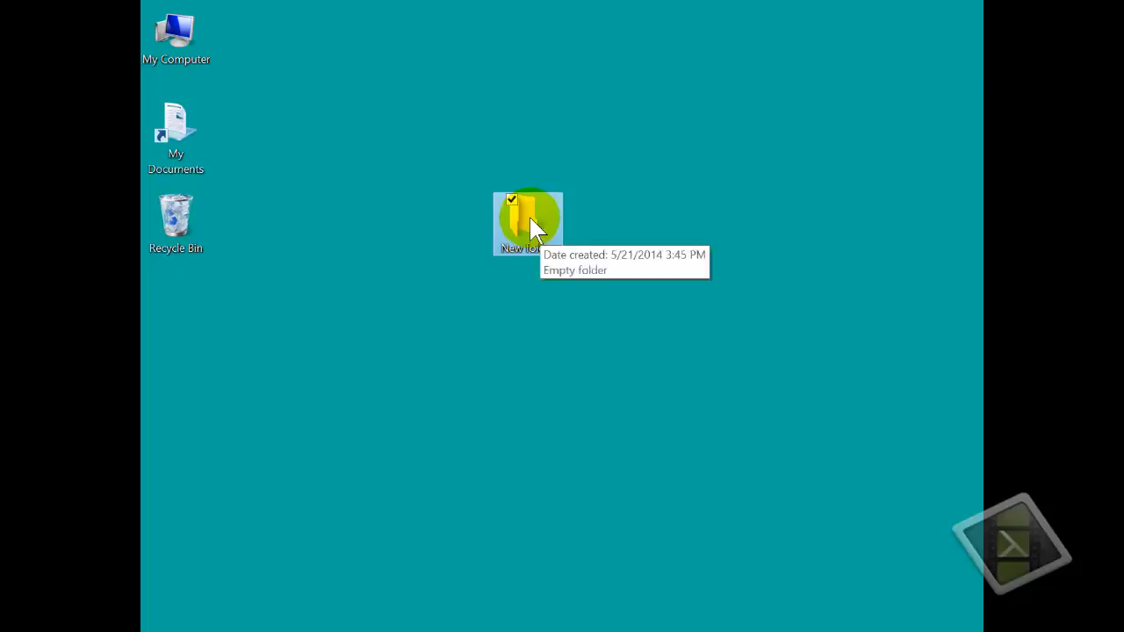
Delete 'New folder' using its right-click Delete command, leaving only the system icons.
right_click(527, 224)
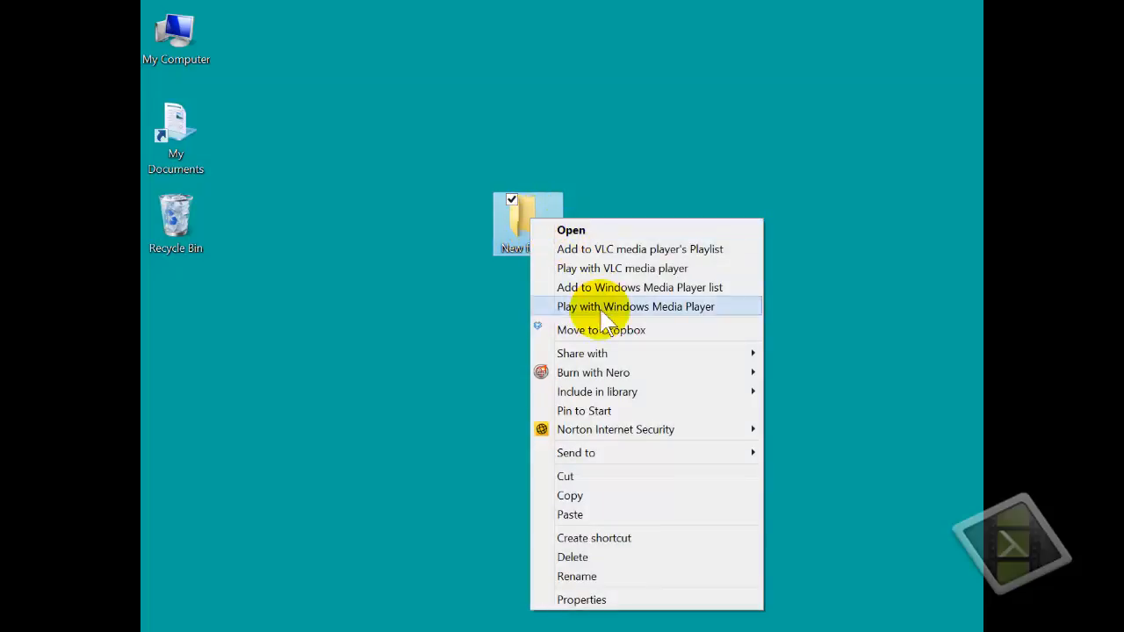
mouse_move(615, 557)
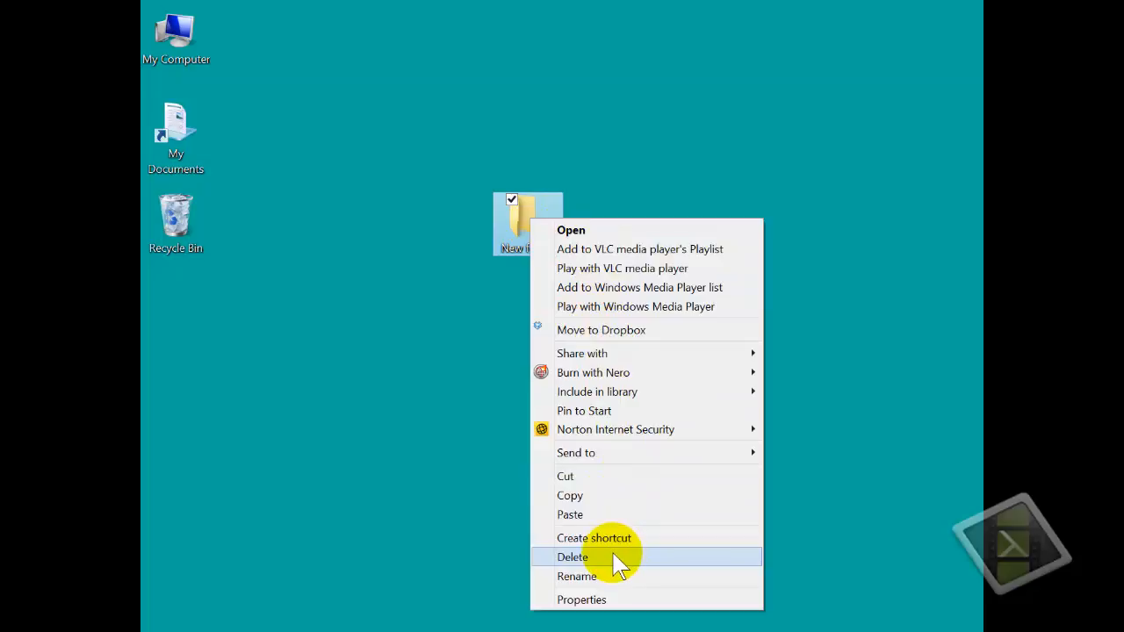
left_click(572, 557)
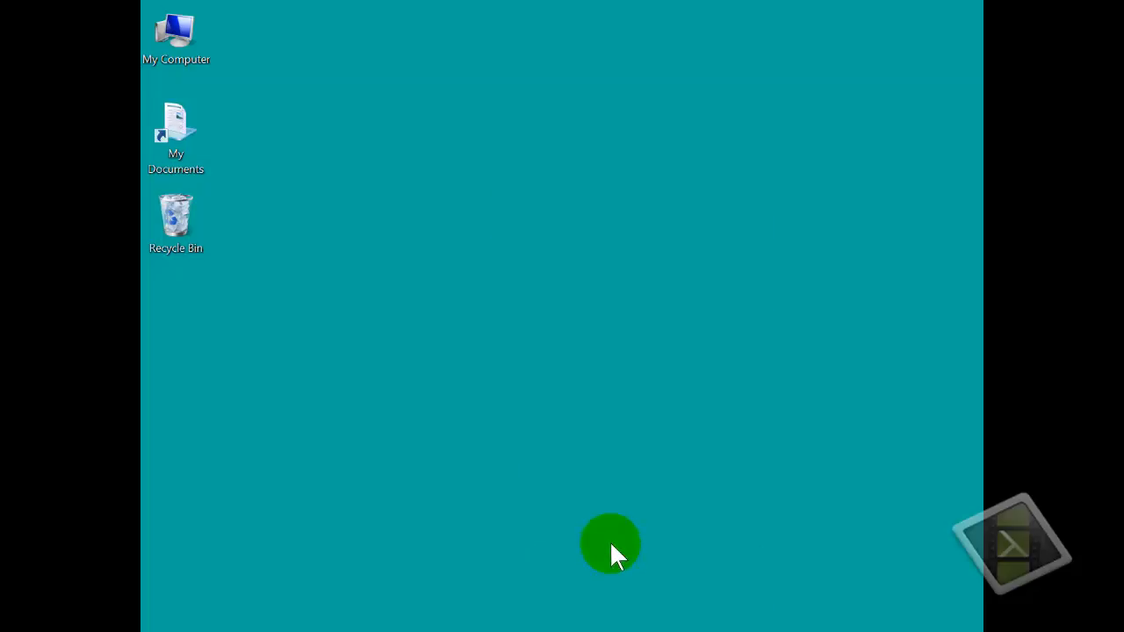
left_click(176, 220)
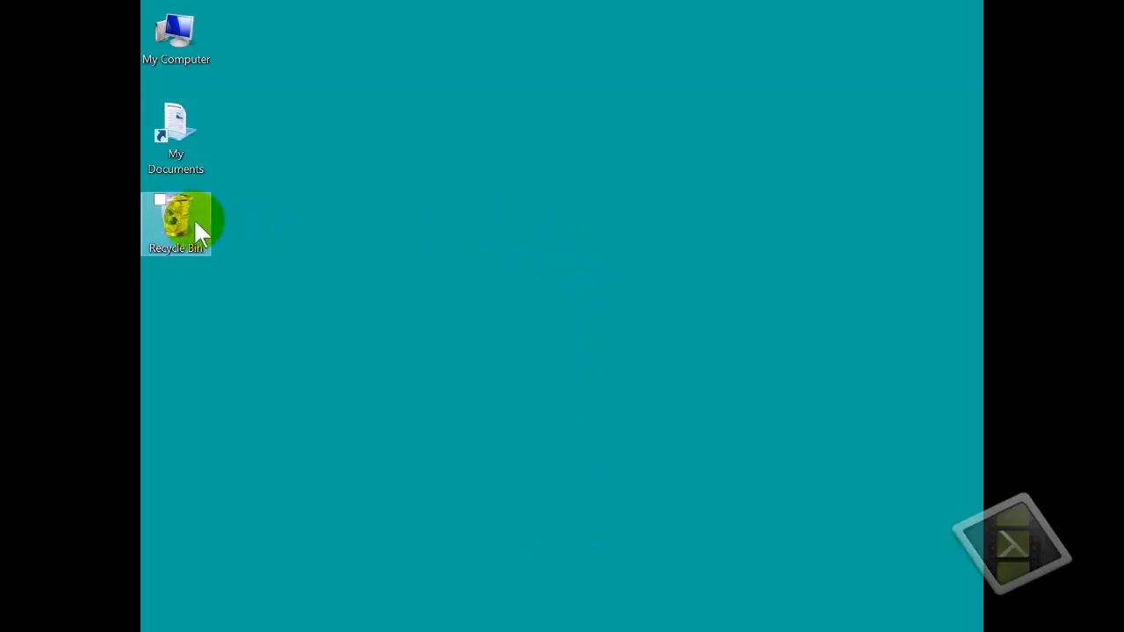
mouse_move(189, 224)
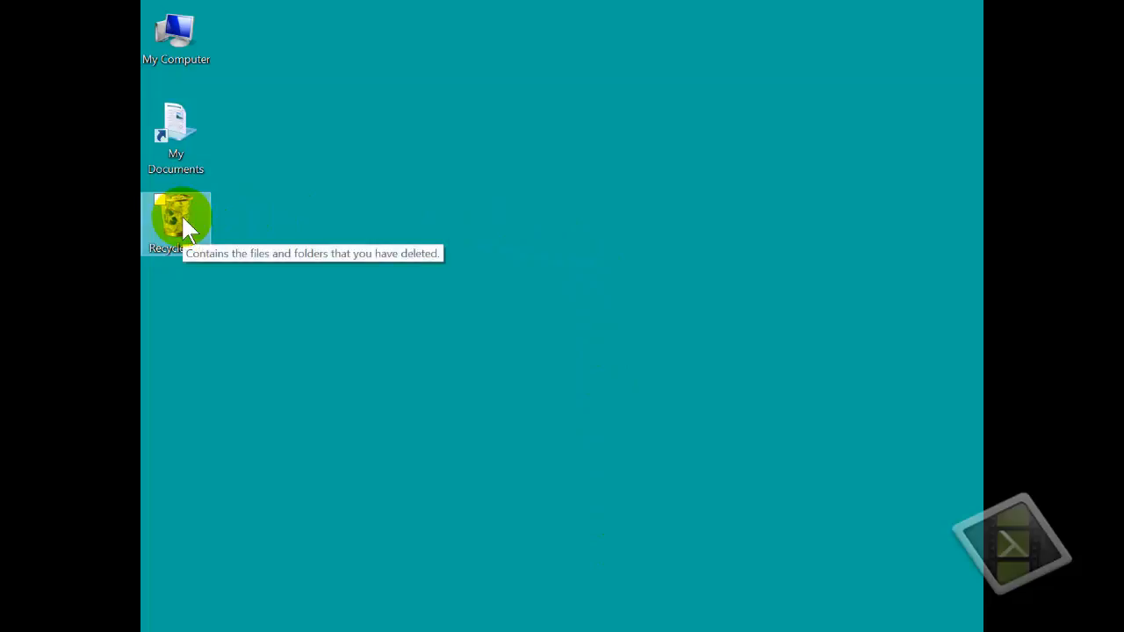
mouse_move(452, 235)
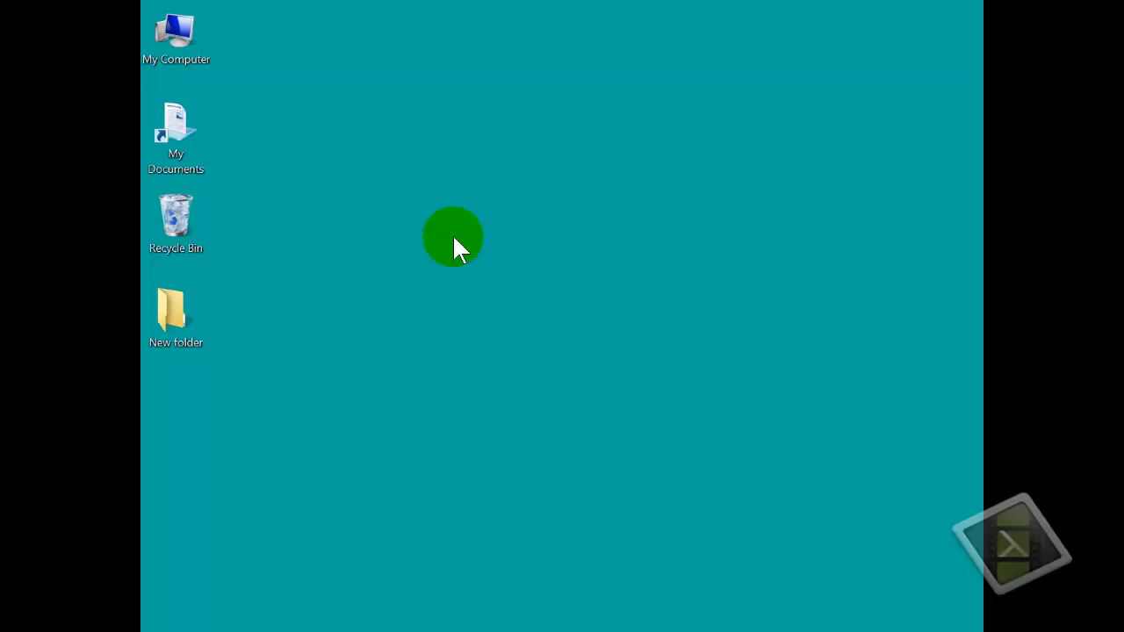
left_click(176, 316)
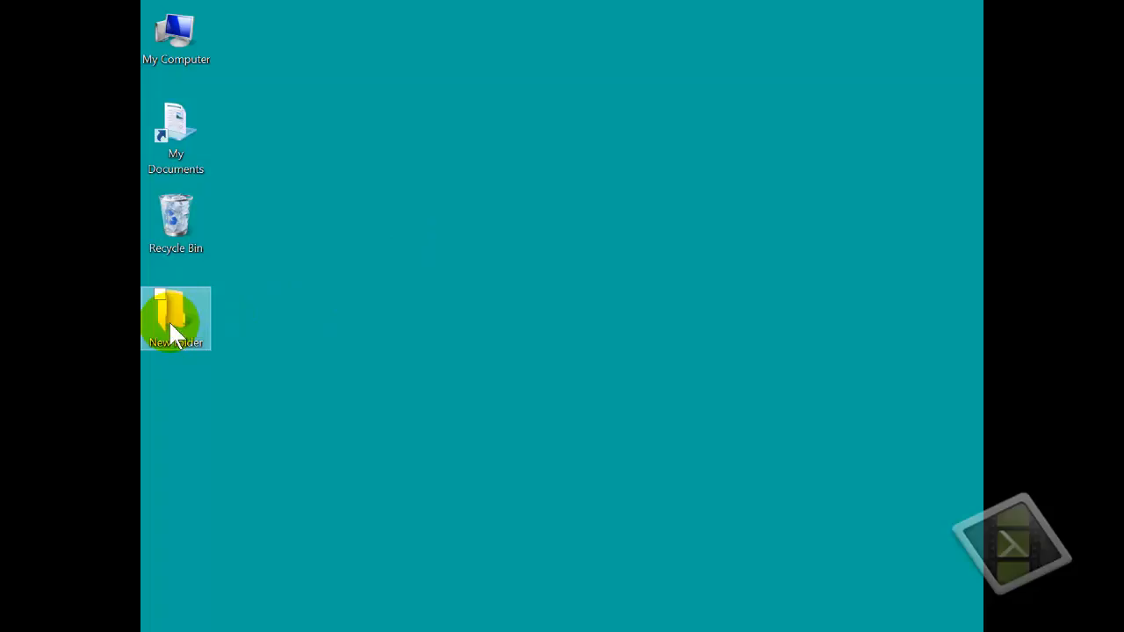
mouse_move(176, 321)
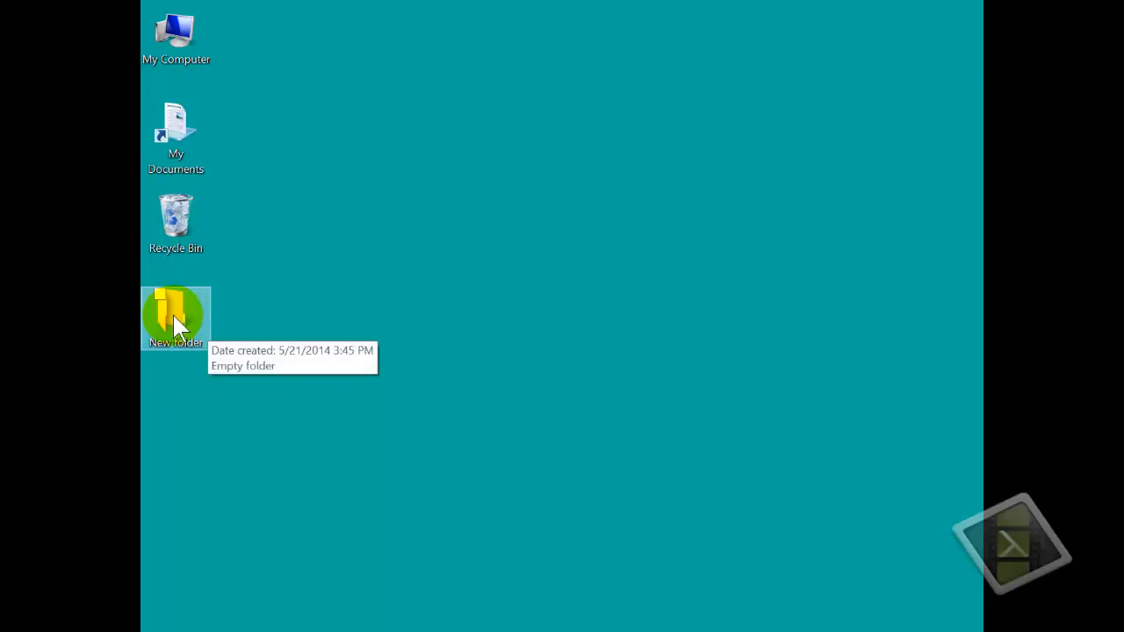
Drag 'New folder' from the desktop onto the Recycle Bin icon.
left_click(176, 317)
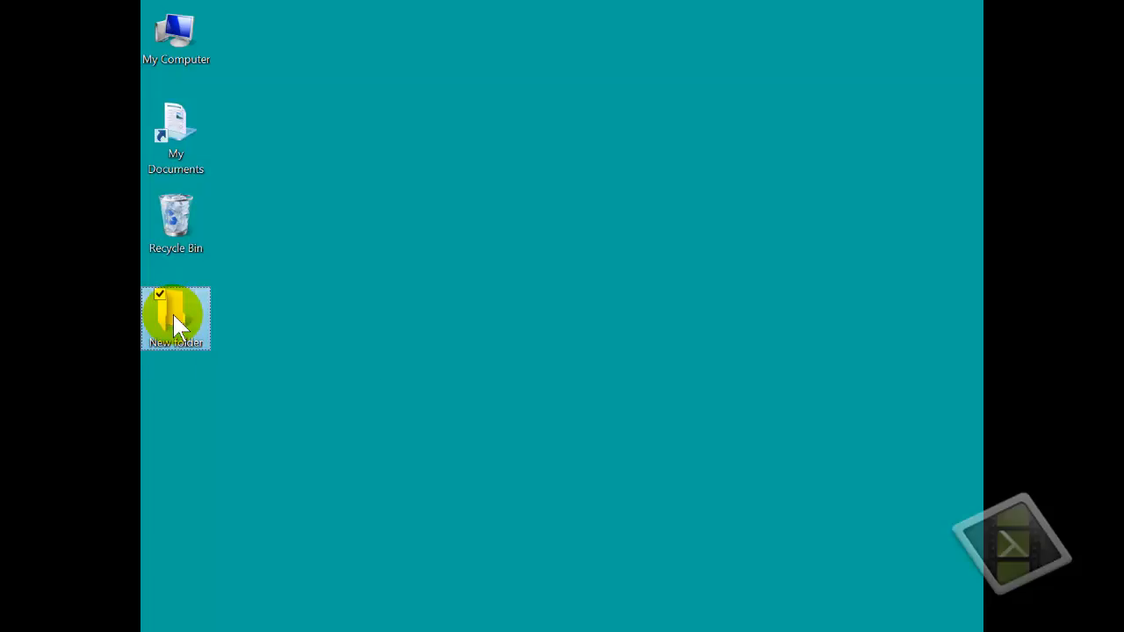
left_click_drag(176, 318, 176, 220)
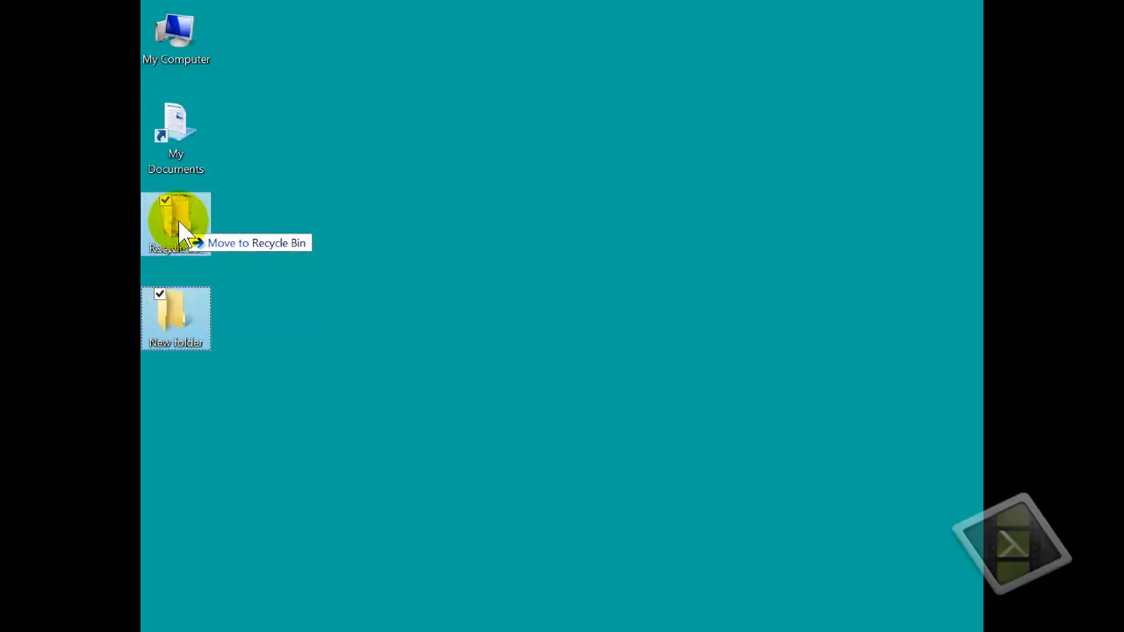
left_click_drag(176, 316, 176, 224)
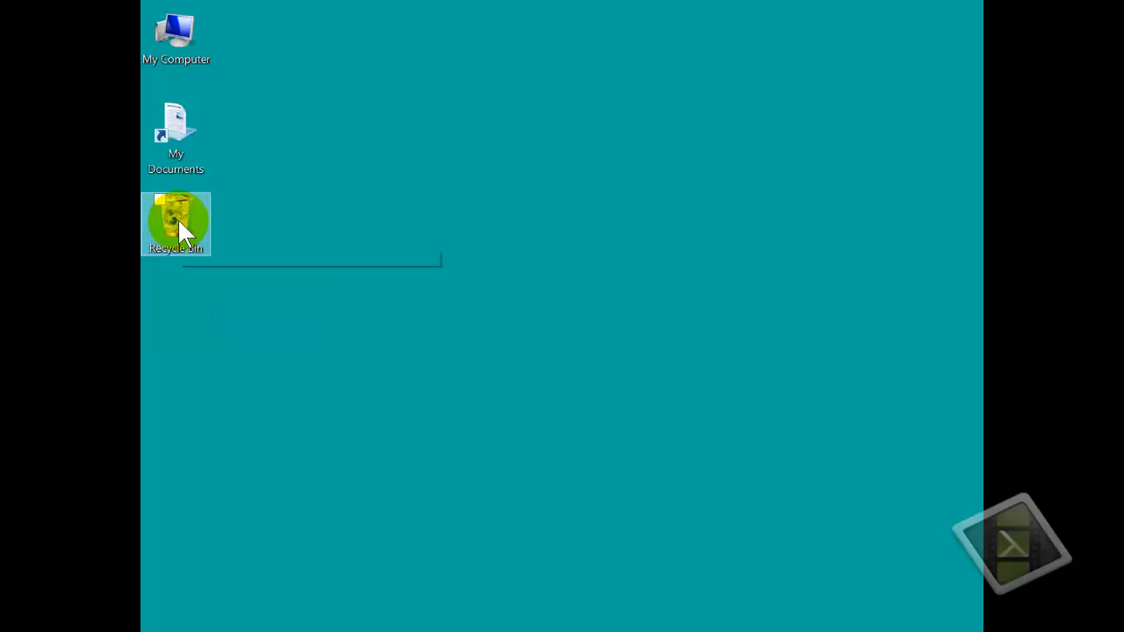
mouse_move(175, 224)
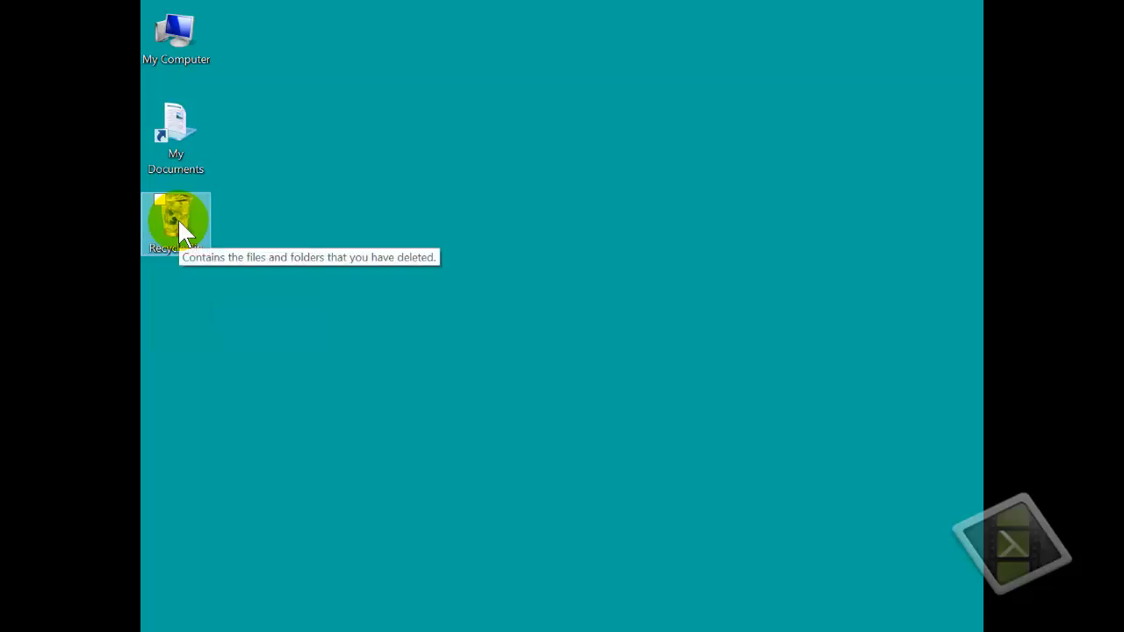